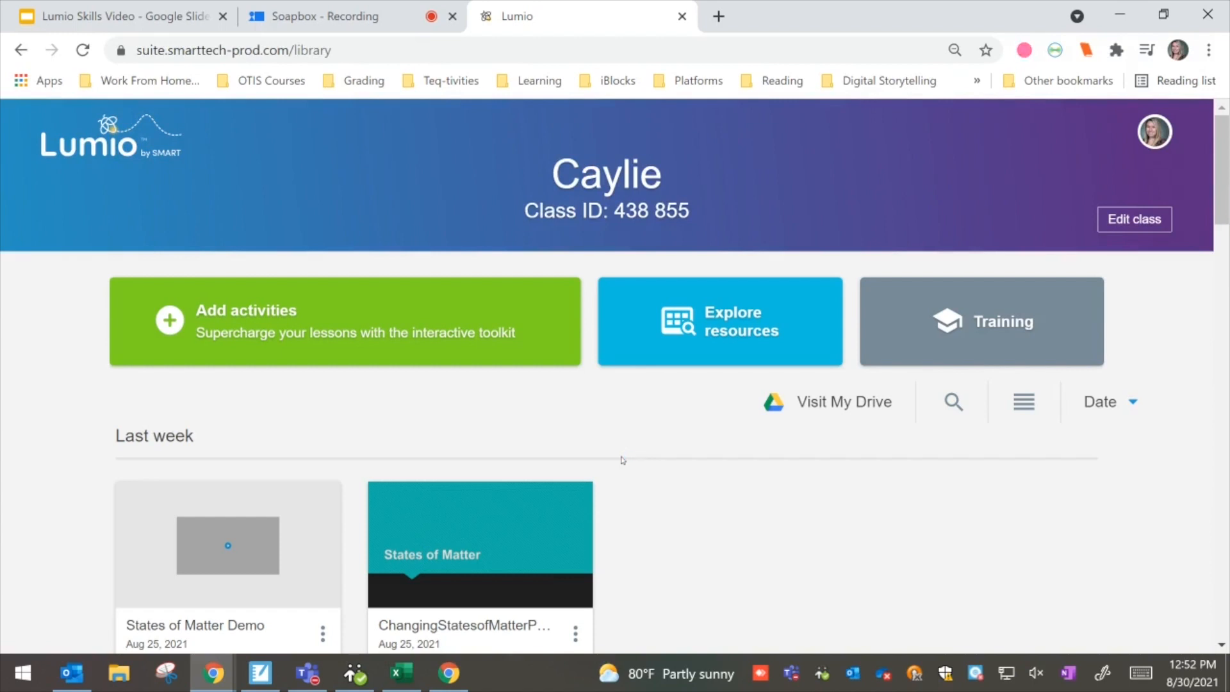
# - Show the Import resource options: Local storage, My library and Google Drive
pyautogui.scroll(-3)
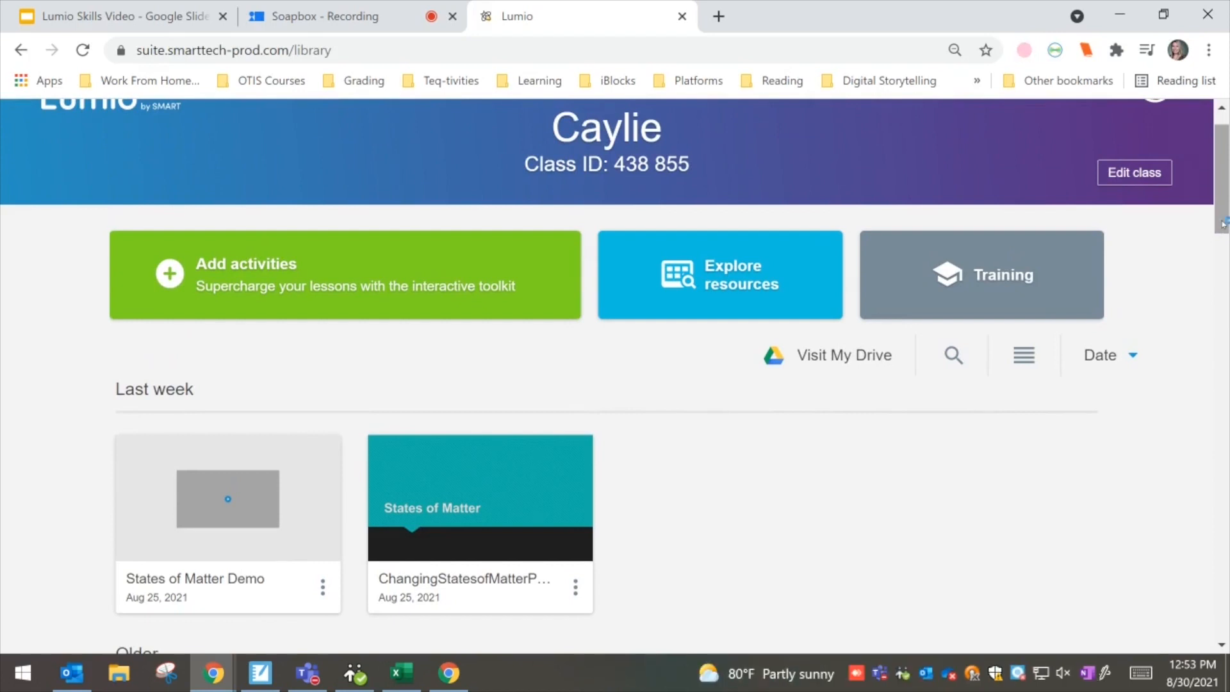
pyautogui.moveTo(1085, 251)
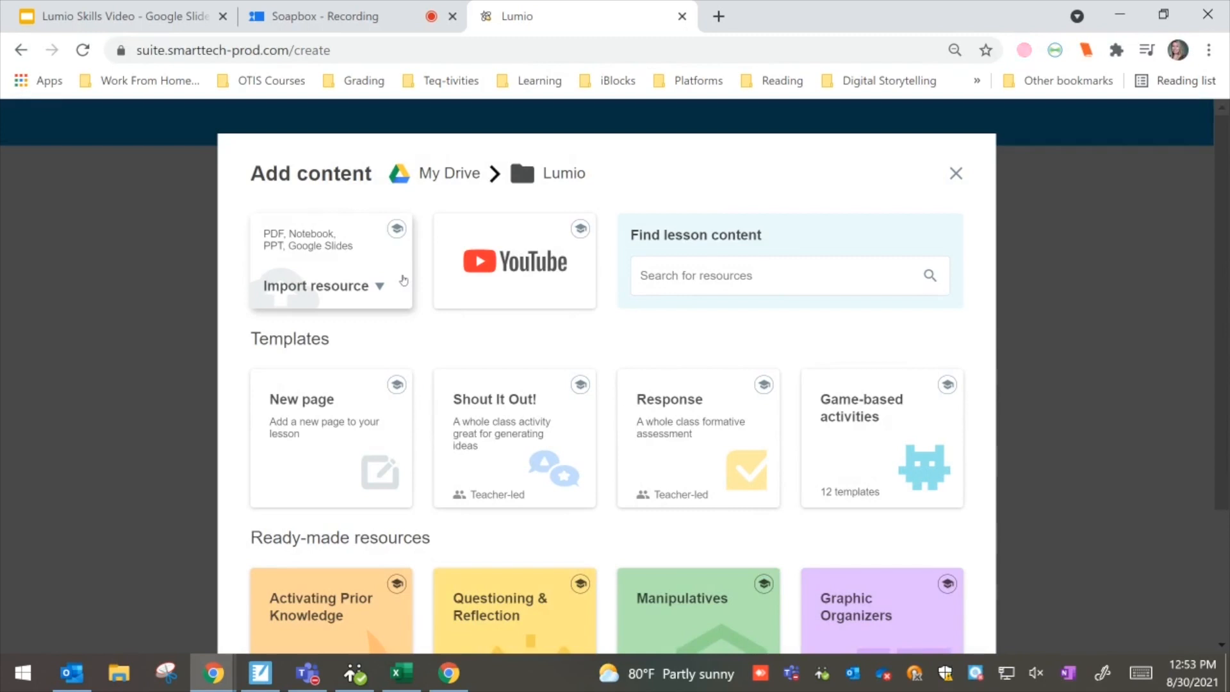
pyautogui.moveTo(393, 295)
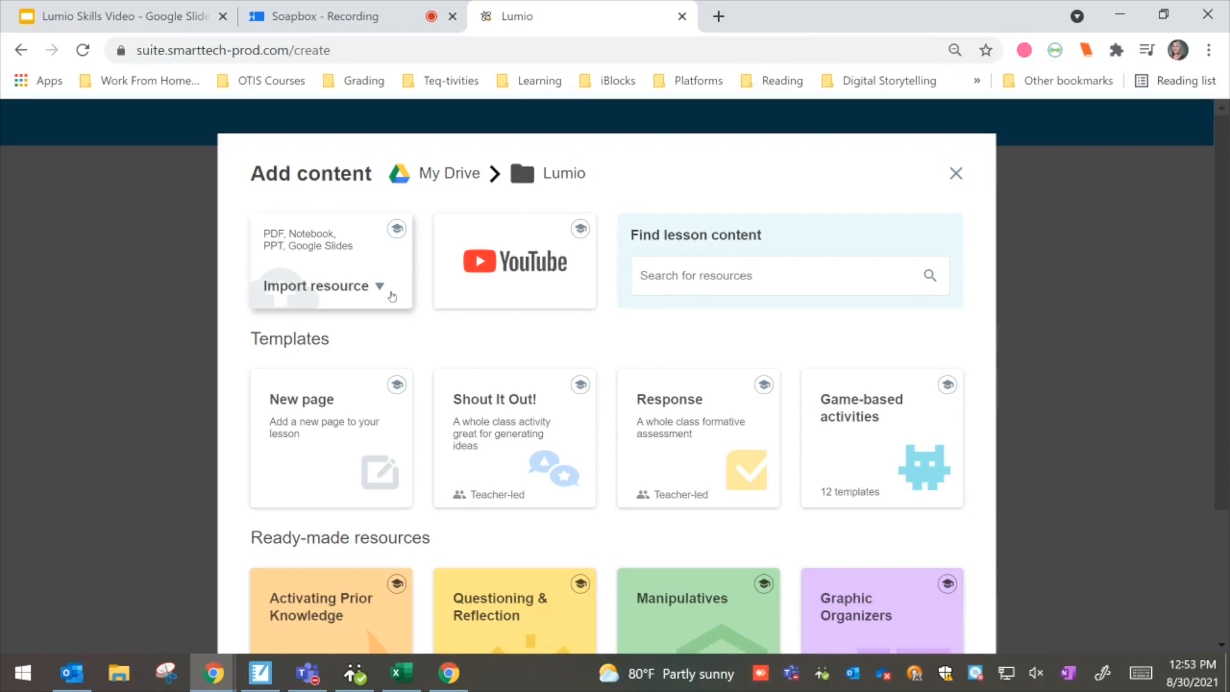
pyautogui.moveTo(357, 289)
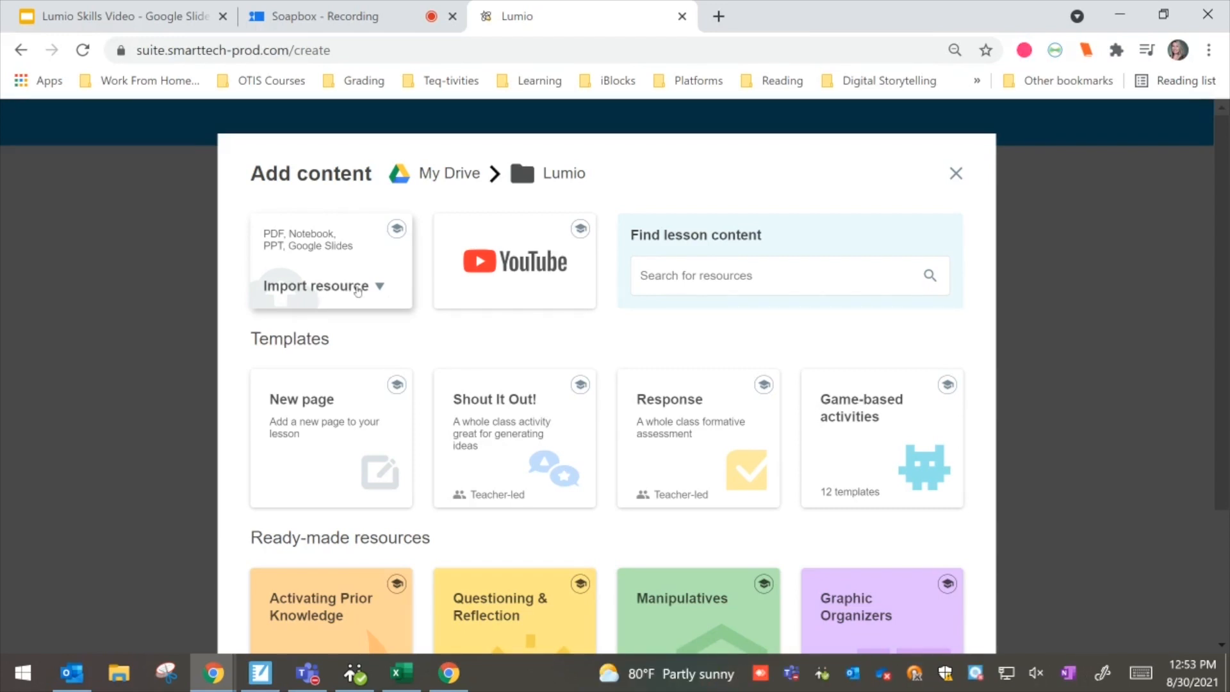
pyautogui.click(316, 286)
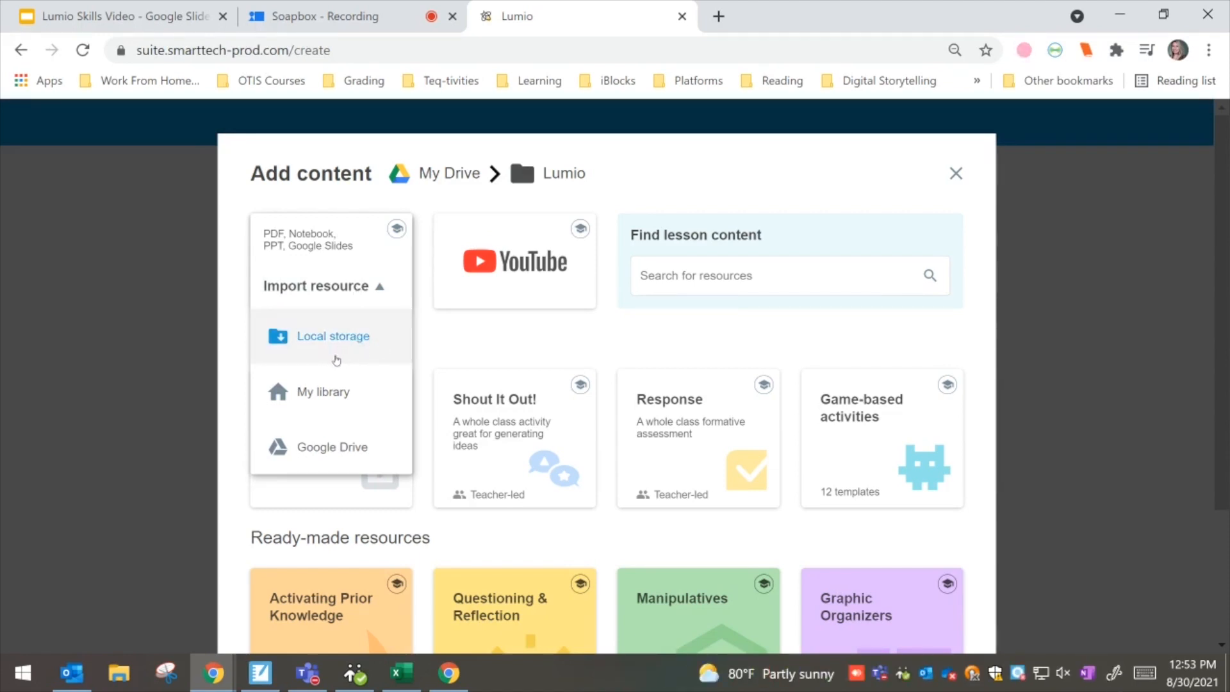
pyautogui.moveTo(358, 340)
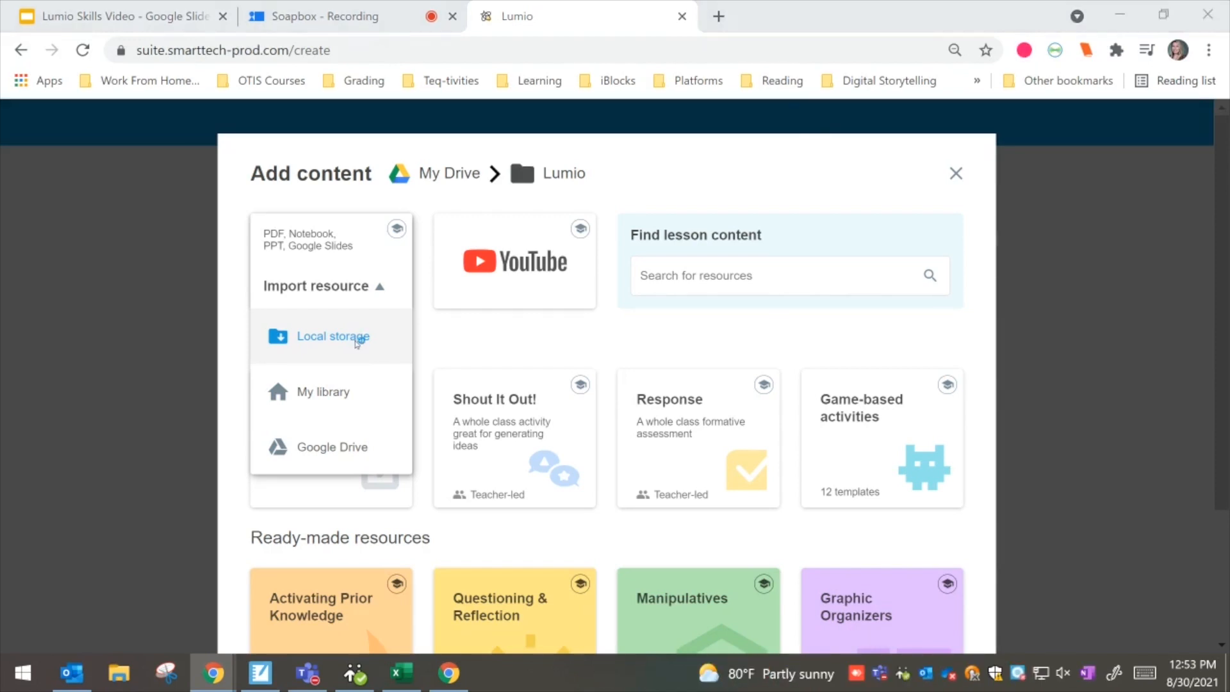
# - Import the 'Introduction to Lumio OTIS course (1)' PDF from Downloads on this computer
pyautogui.click(333, 337)
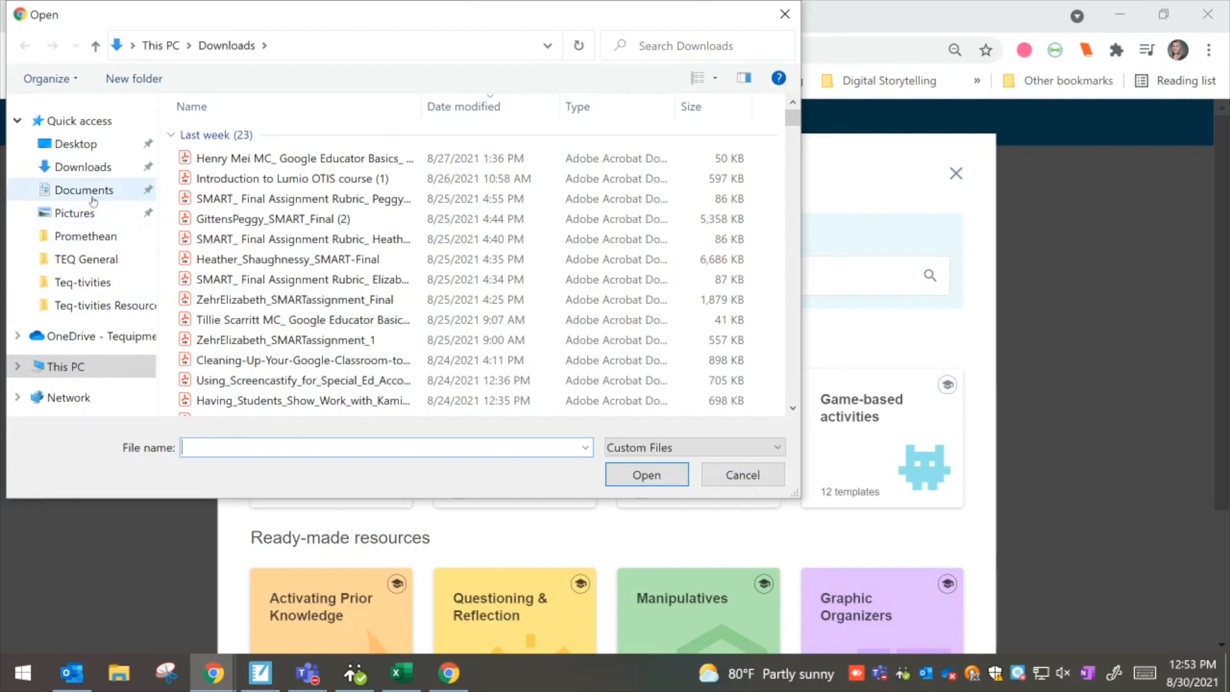
pyautogui.click(82, 190)
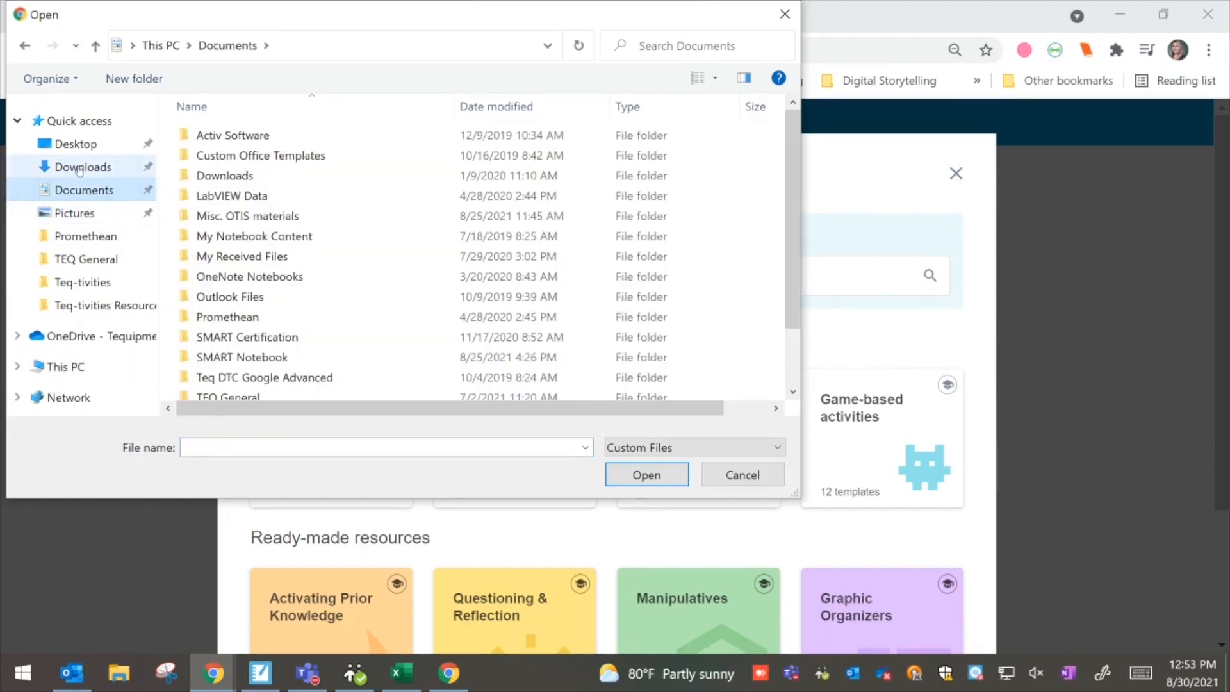
pyautogui.click(81, 167)
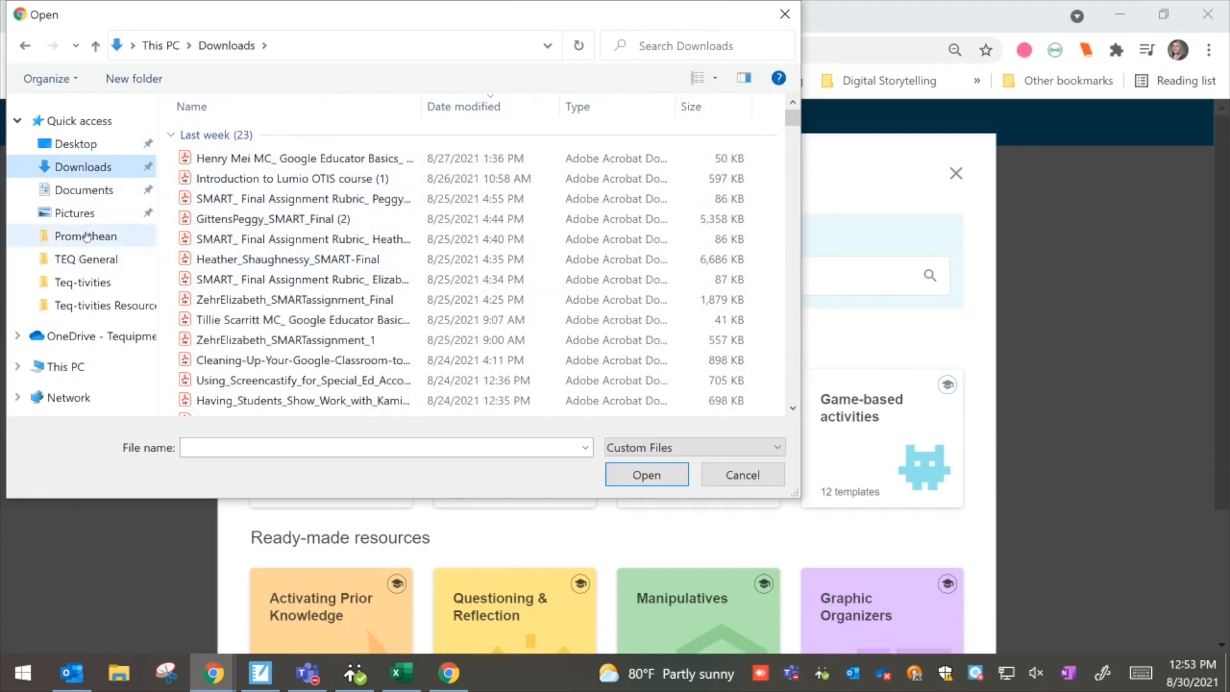
pyautogui.click(291, 179)
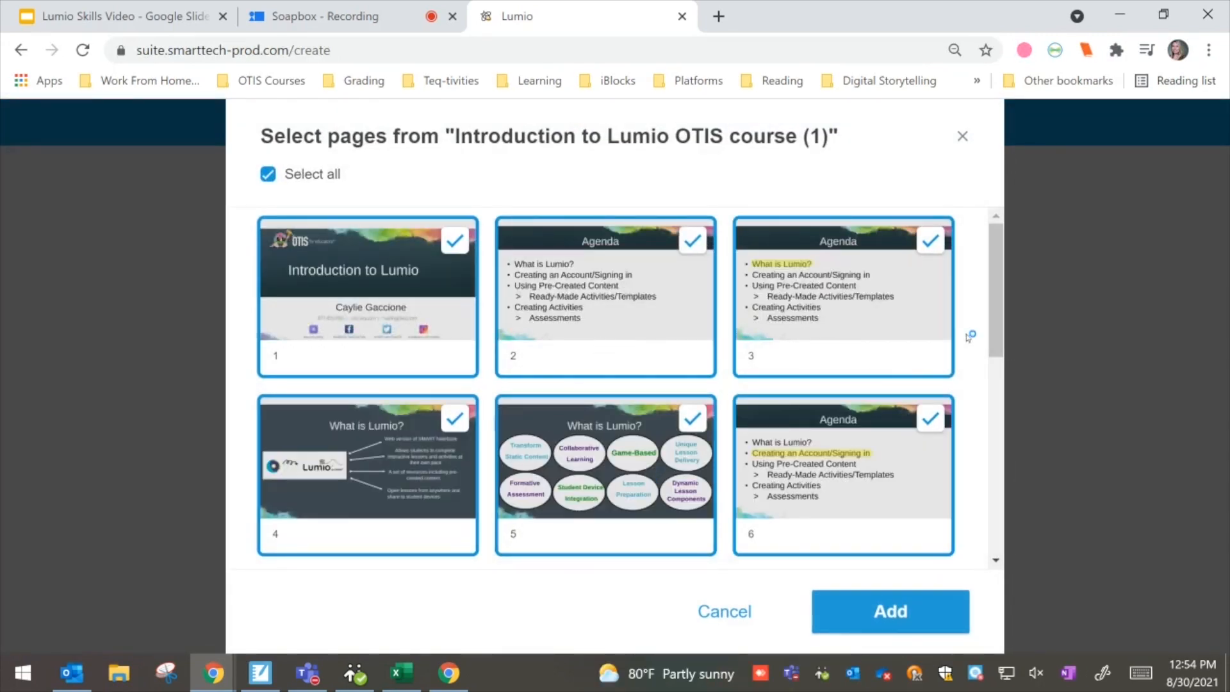
# - Exclude pages 12–14 and add pages 1–11 of the PDF to the lesson
pyautogui.scroll(-3)
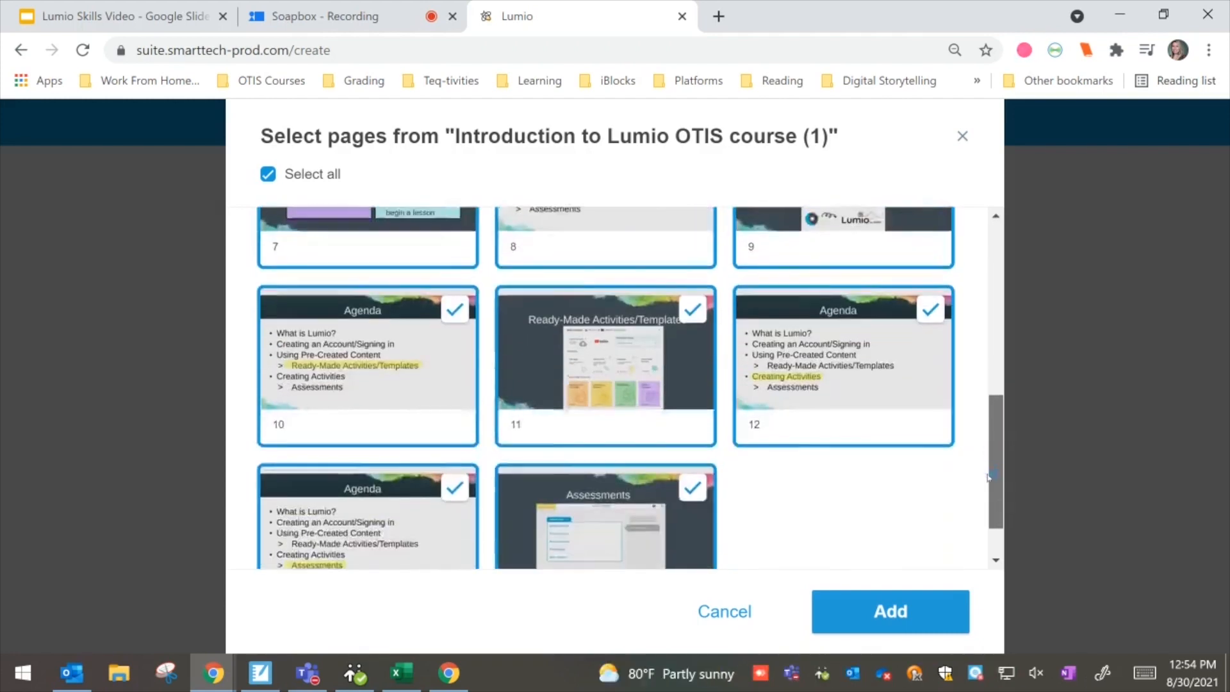
pyautogui.scroll(-3)
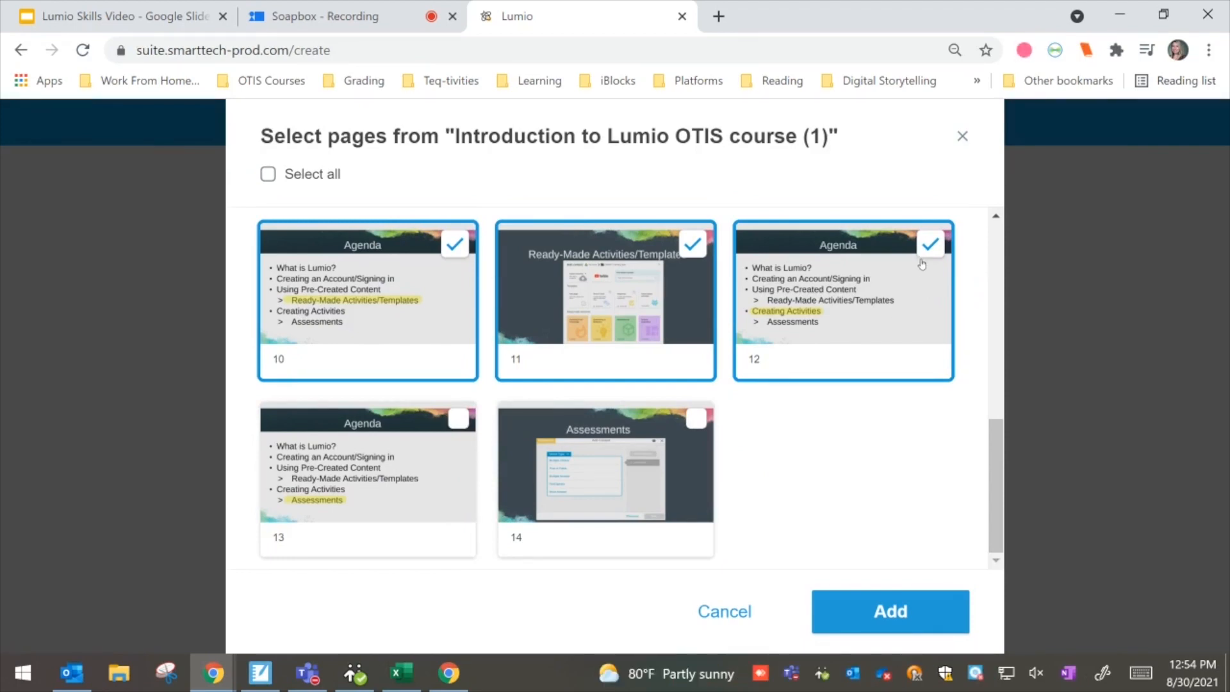
pyautogui.click(932, 244)
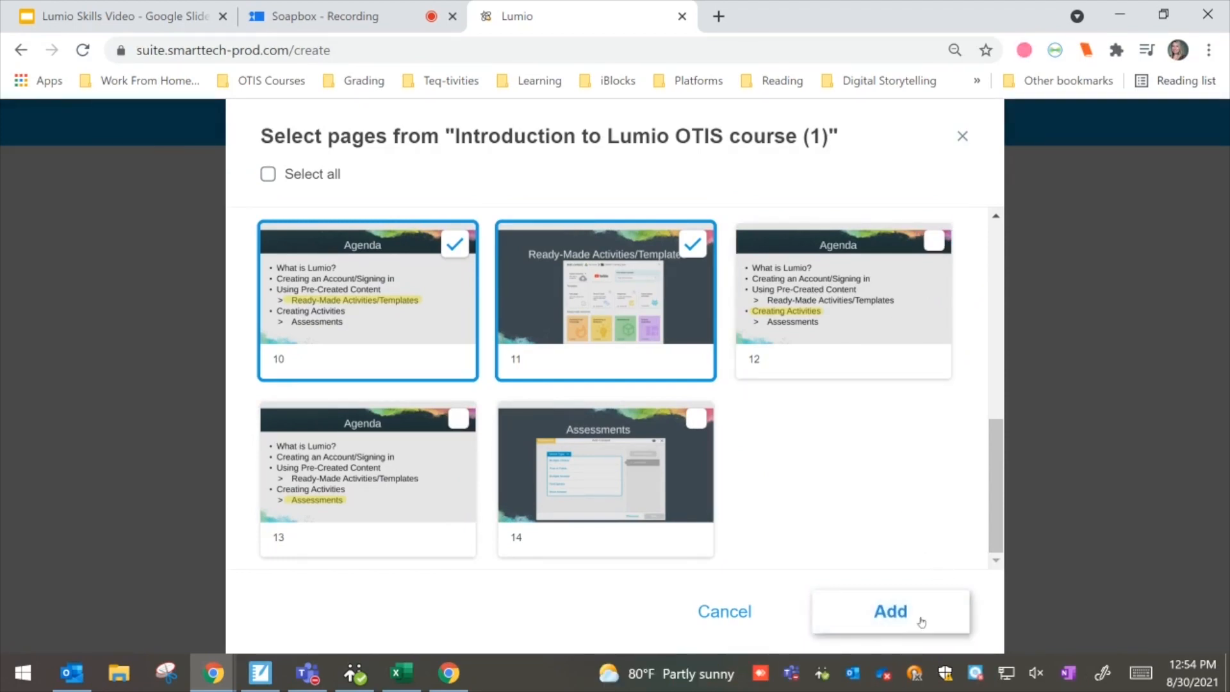
pyautogui.click(891, 612)
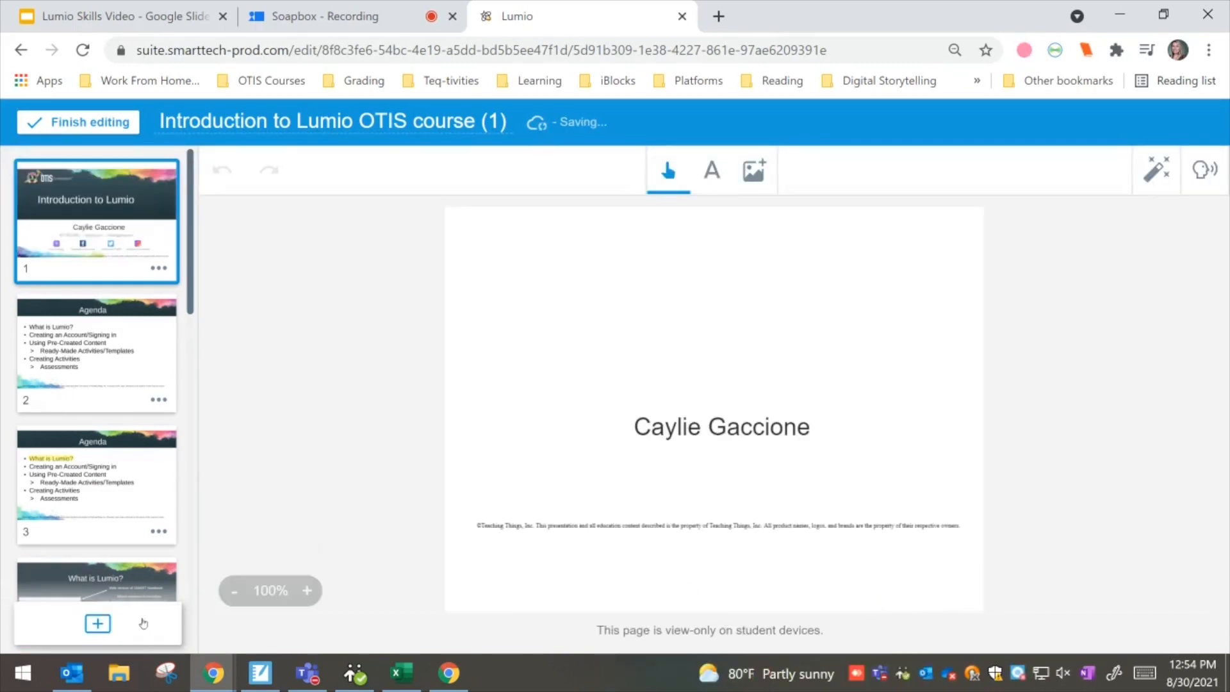
# - Open the Add content panel from the + button below the page thumbnails
pyautogui.click(97, 624)
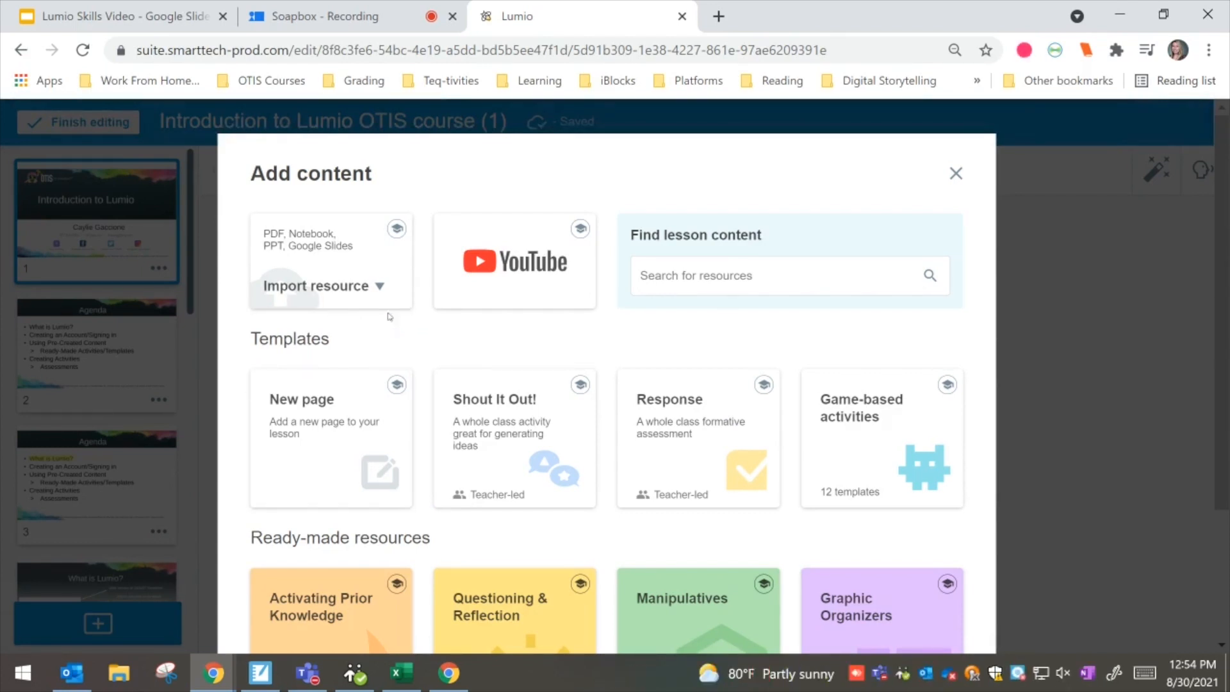
# - Select Google Drive as the import source in the Import resource menu
pyautogui.click(315, 285)
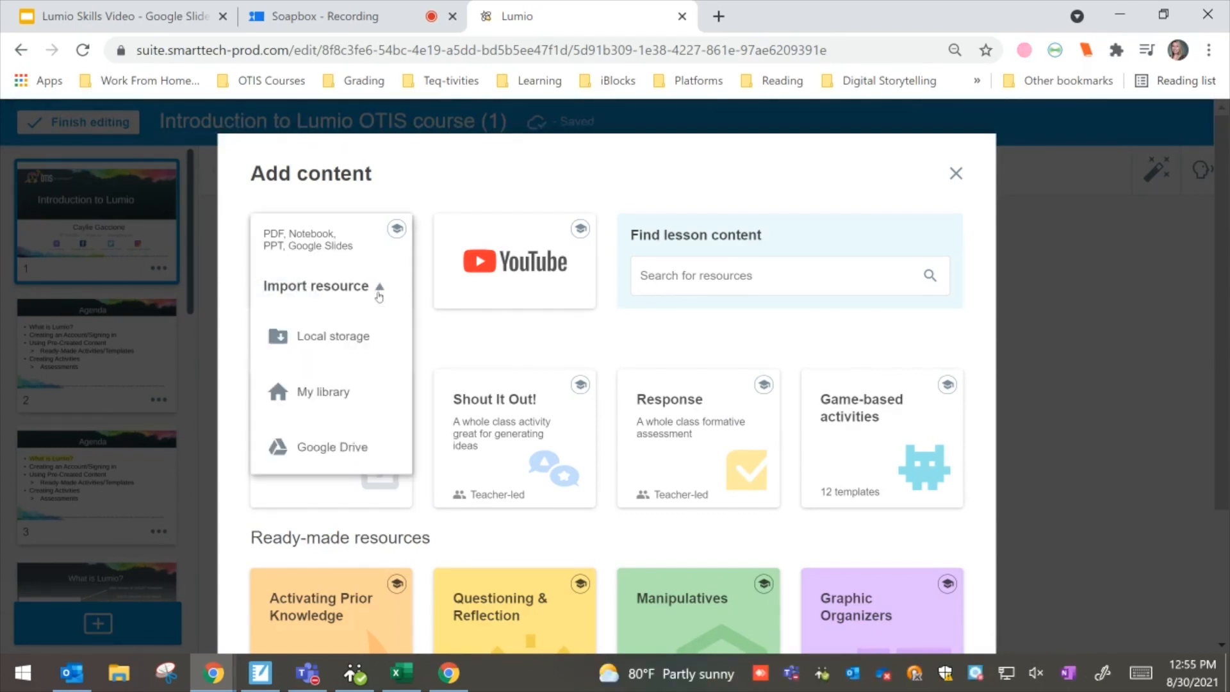
pyautogui.moveTo(332, 451)
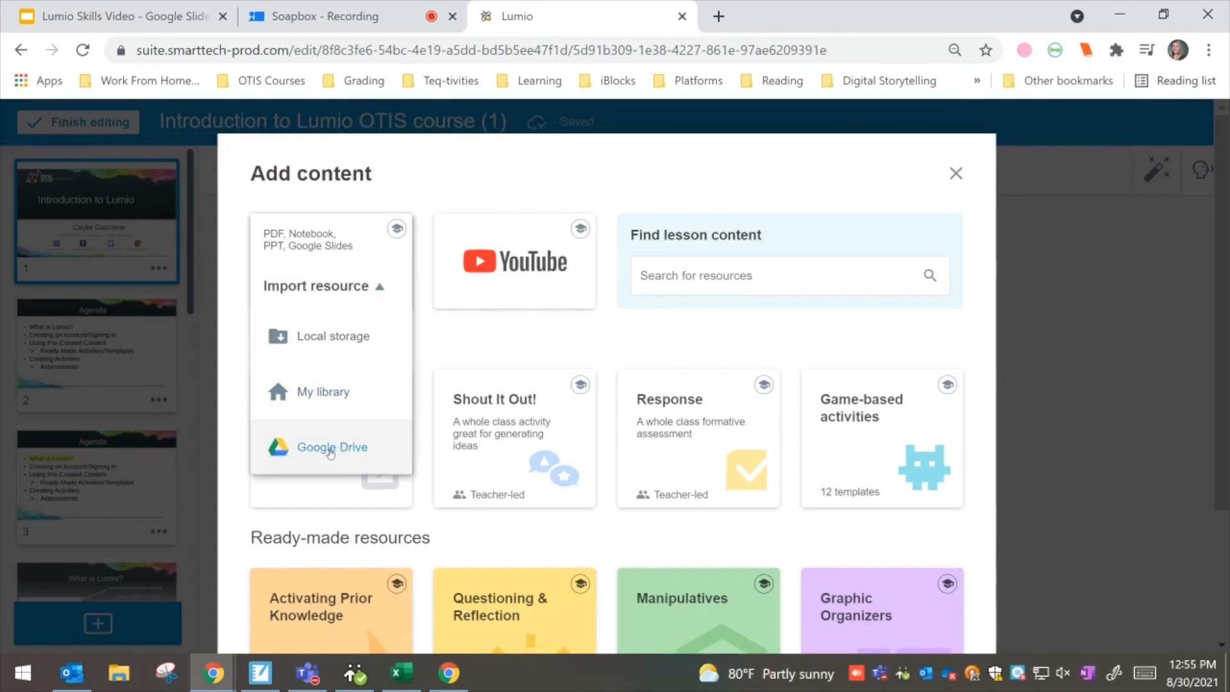
pyautogui.click(332, 447)
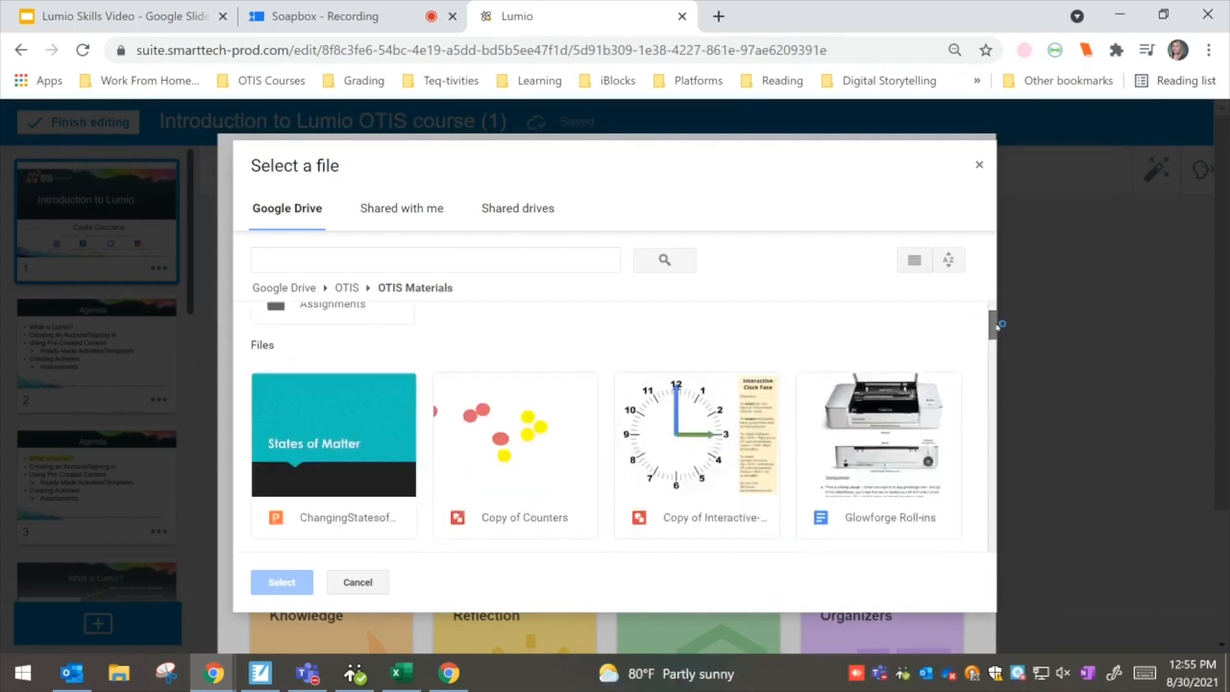
# - Select the Sample slide deck from the OTIS Materials folder
pyautogui.scroll(-3)
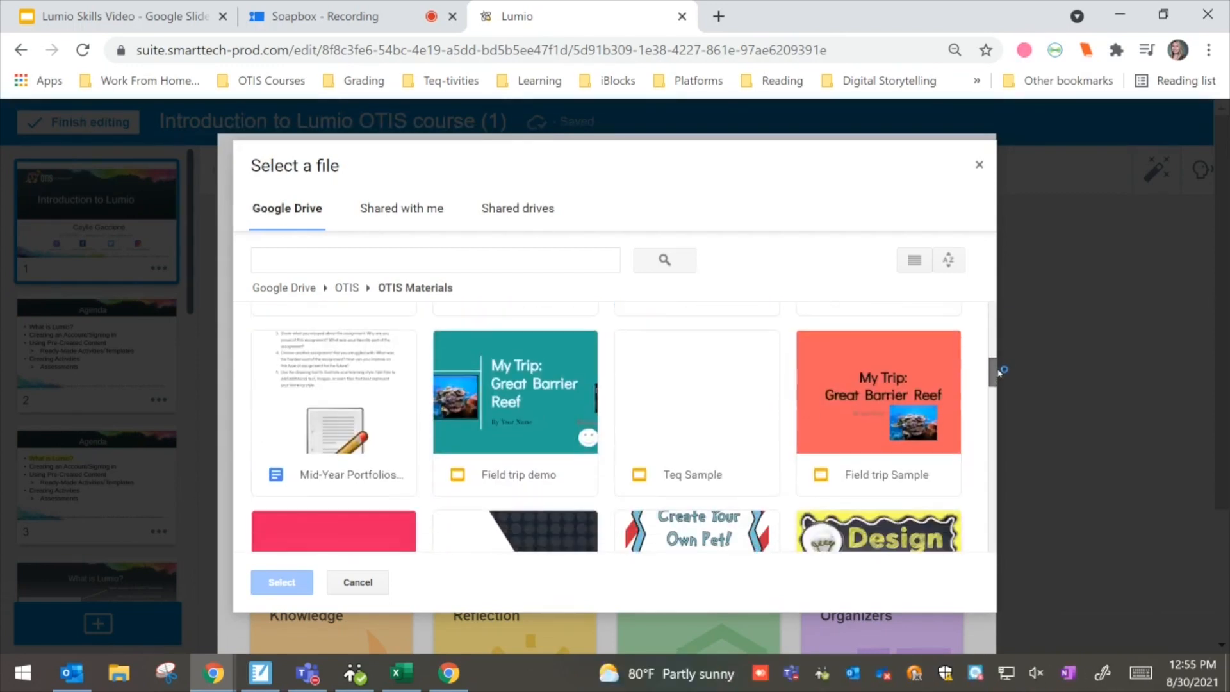
pyautogui.scroll(-3)
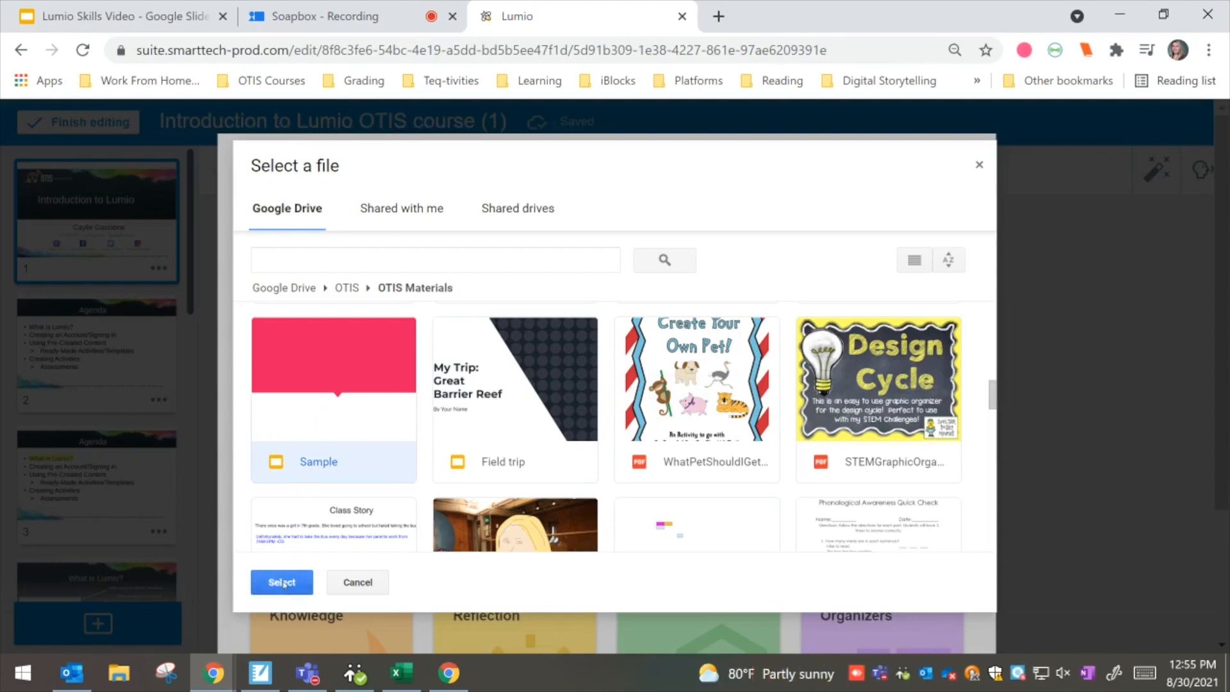
pyautogui.click(282, 582)
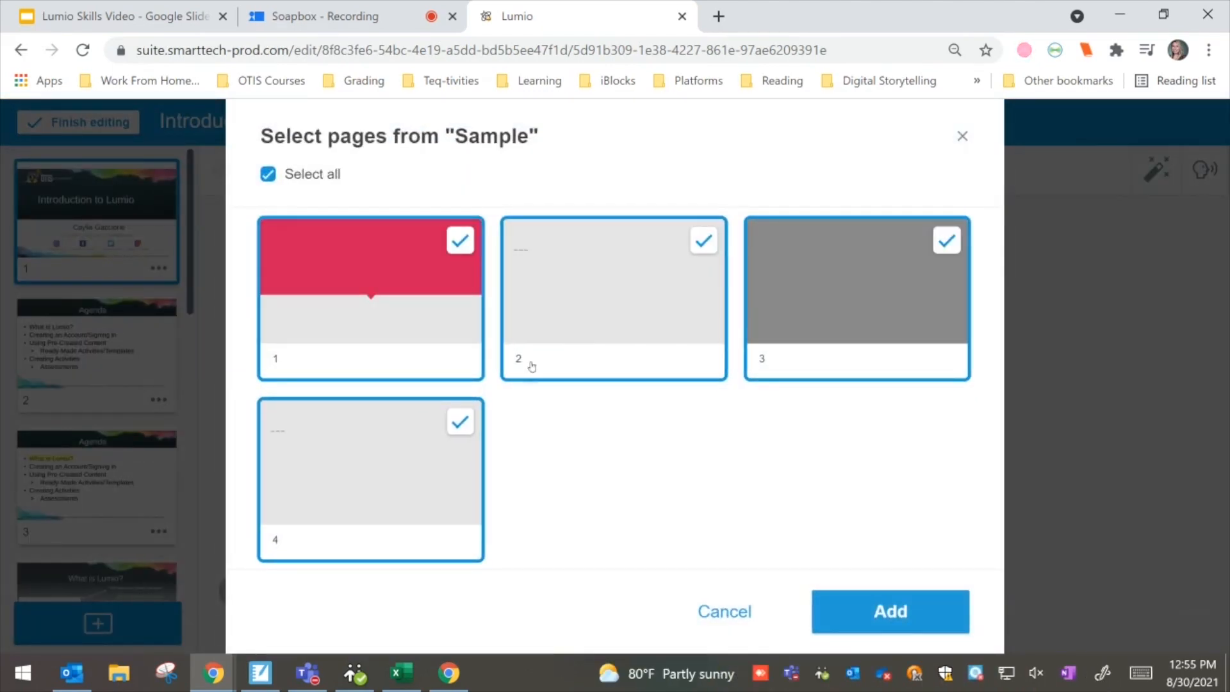
# - Uncheck Sample pages 2–4 and add only page 1 to the lesson
pyautogui.click(704, 240)
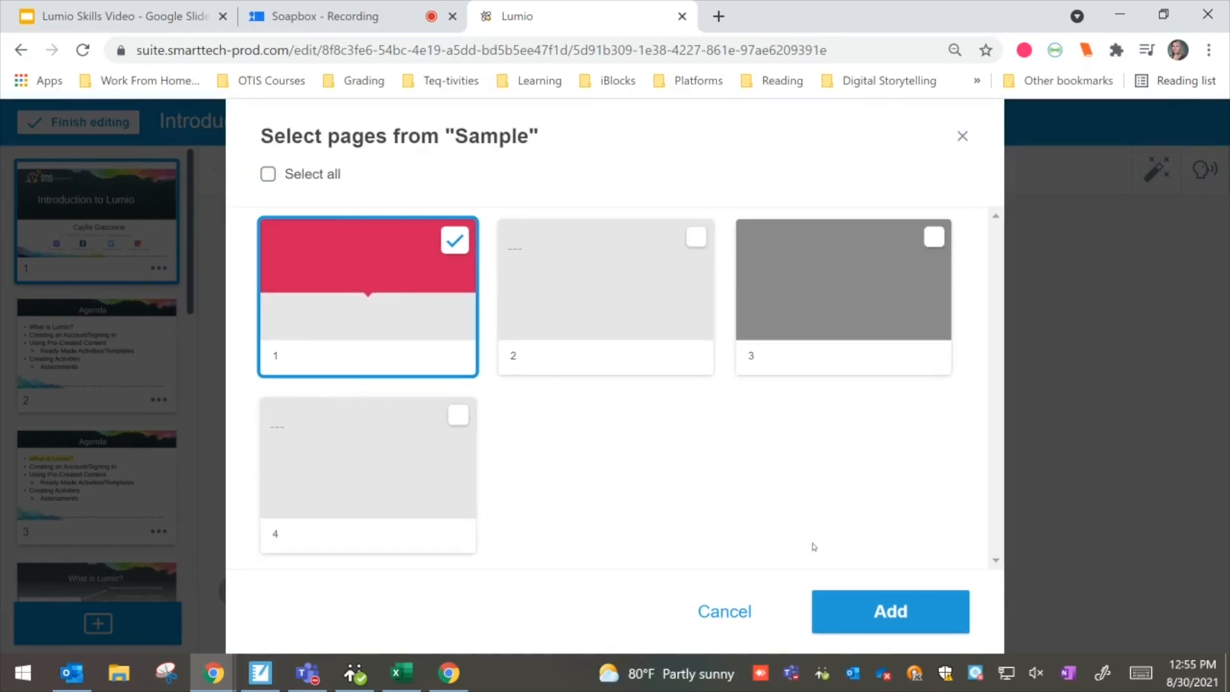
pyautogui.click(890, 611)
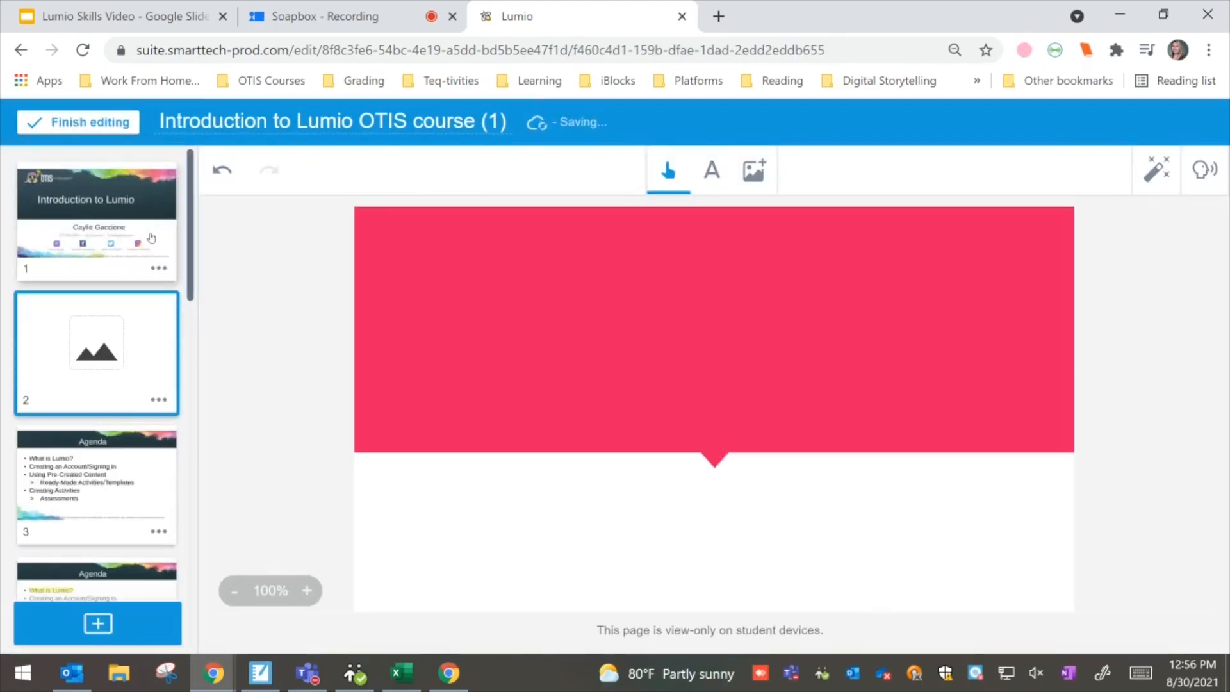
# - Move the Sample page to position 3, after the agenda page
pyautogui.click(96, 221)
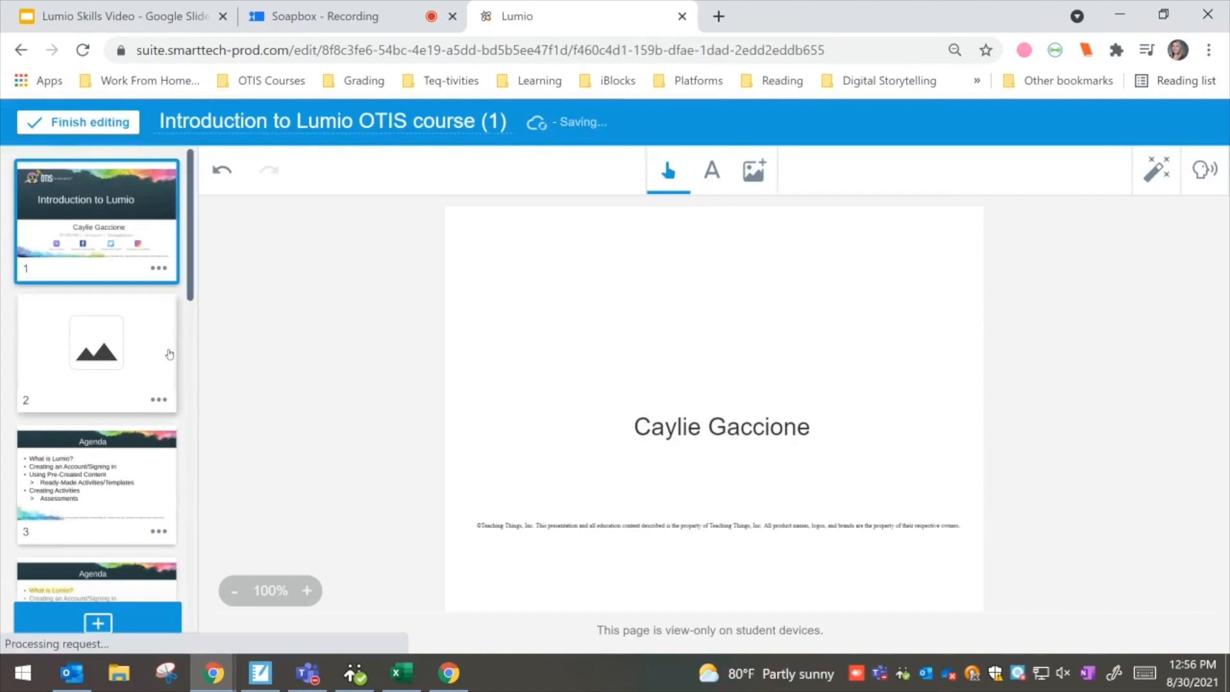
pyautogui.click(96, 353)
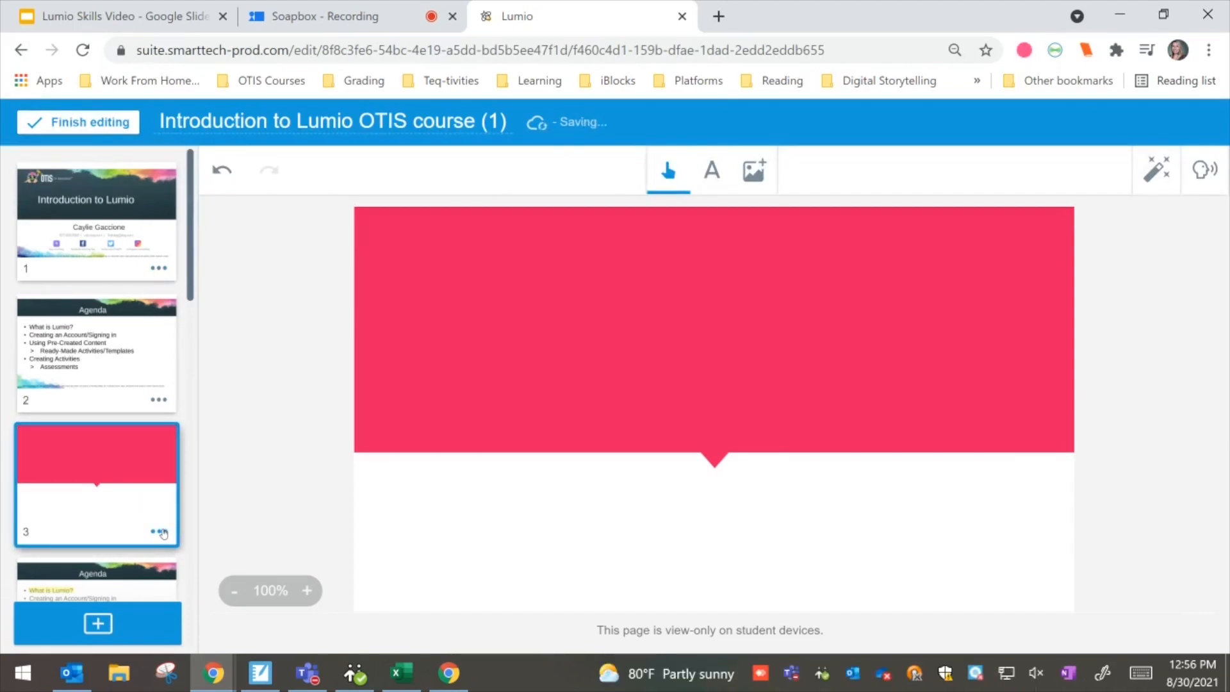
pyautogui.click(160, 532)
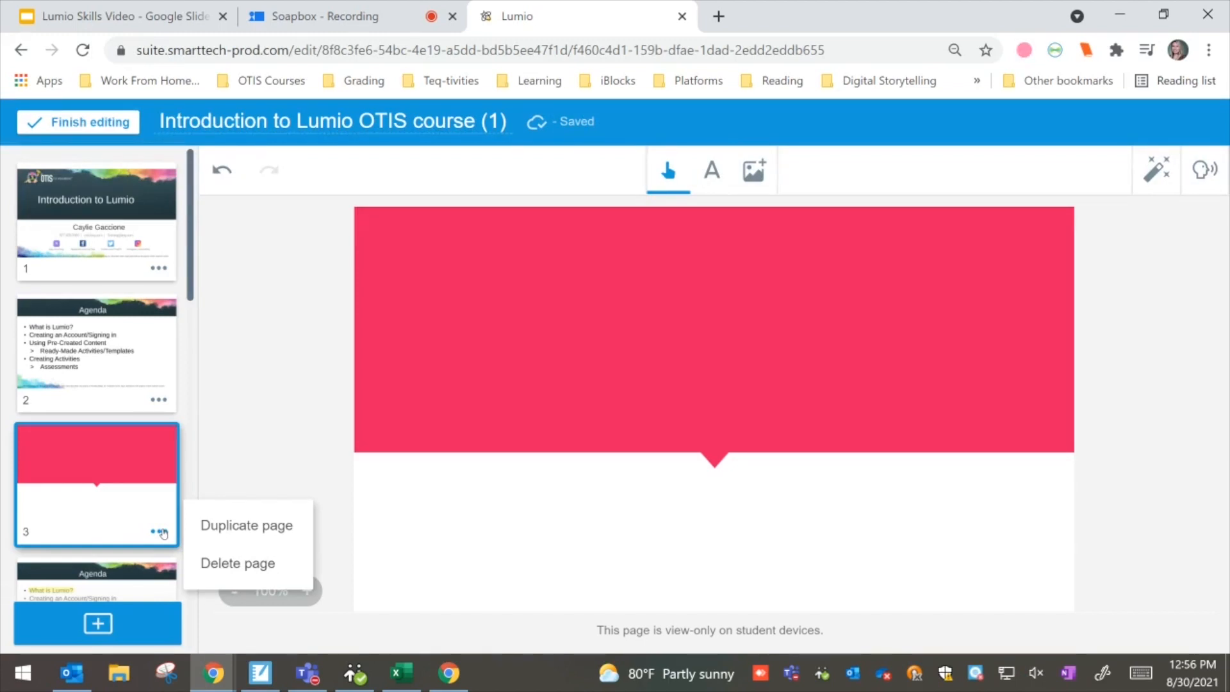
pyautogui.click(247, 363)
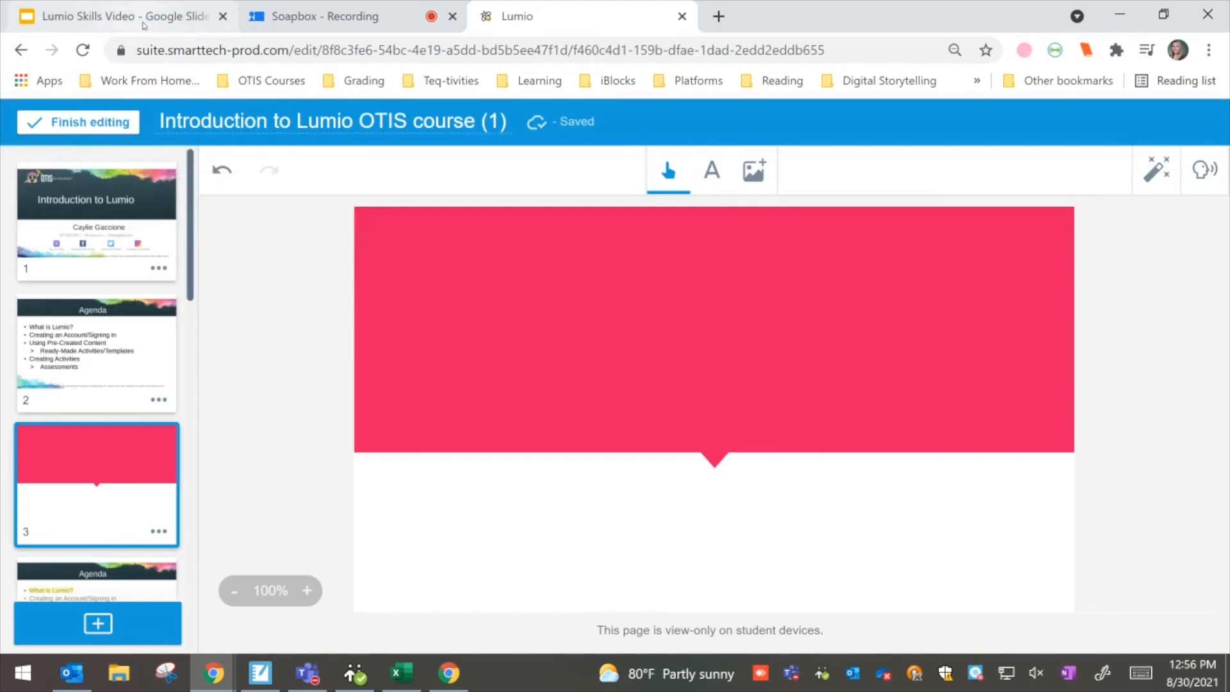
# - Present the Lumio Skills Video deck in Google Slides
pyautogui.click(115, 16)
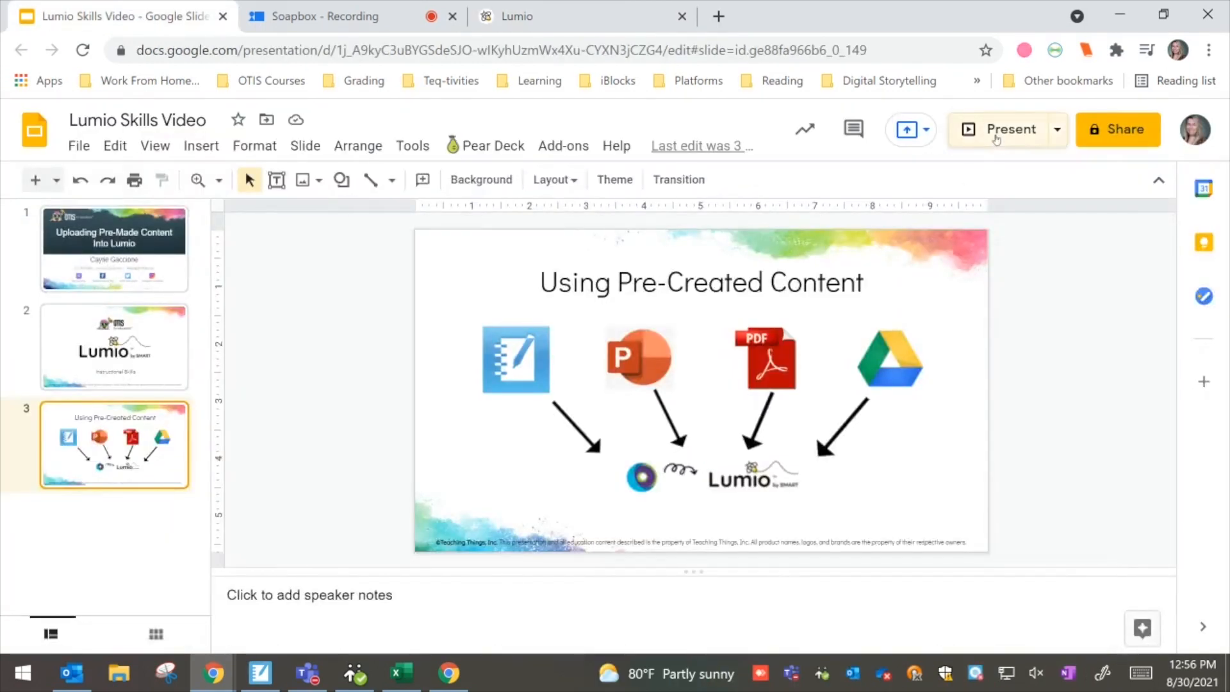
pyautogui.click(1011, 129)
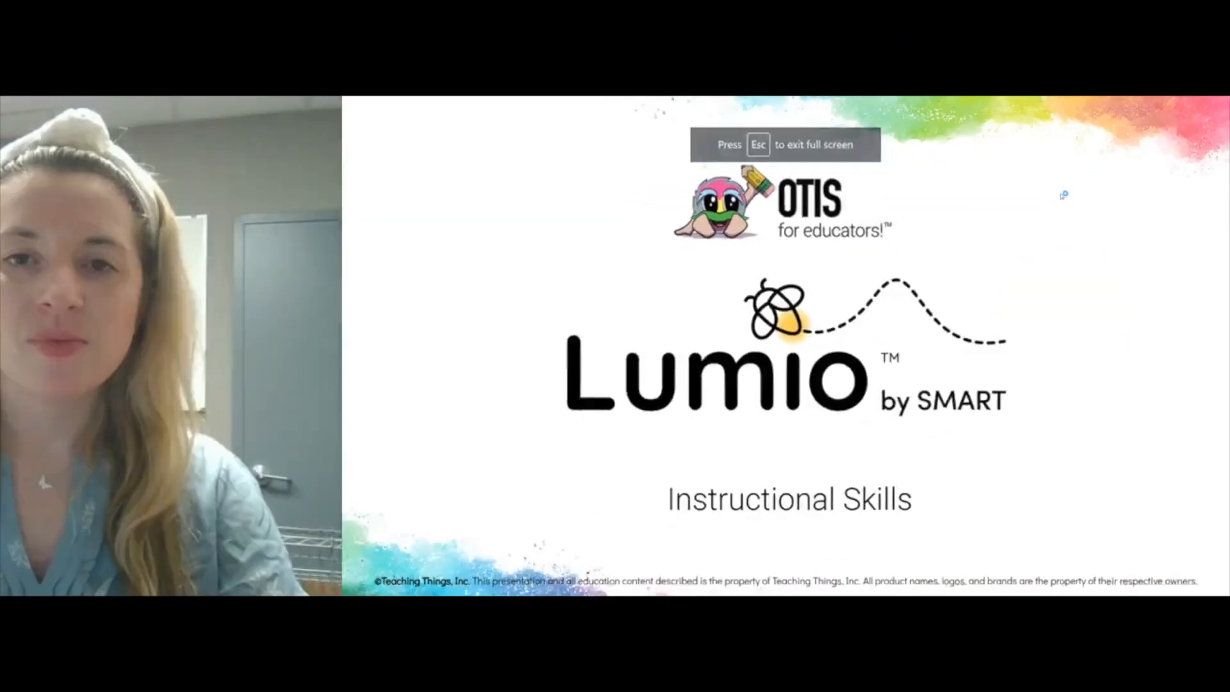